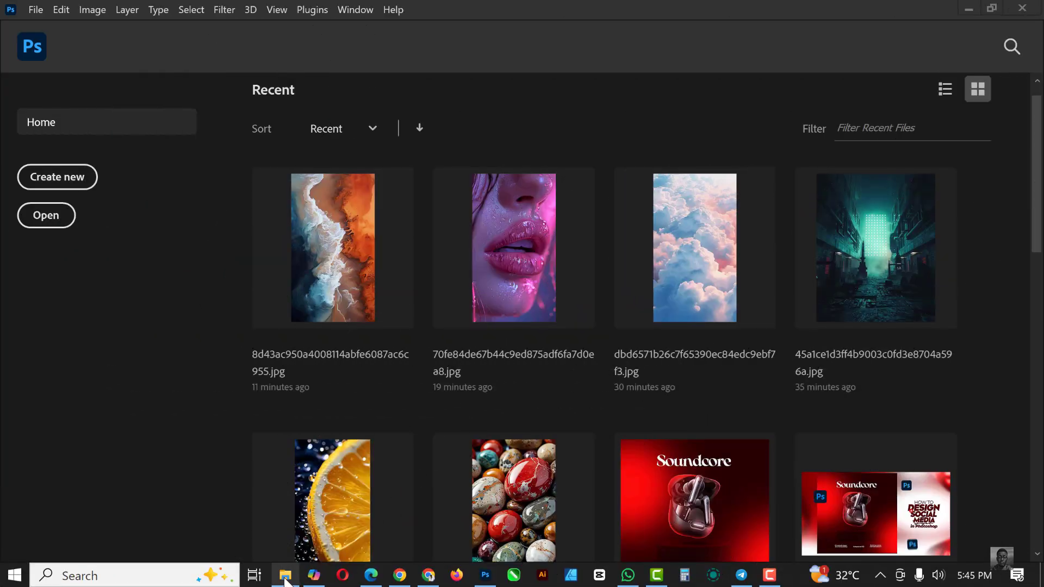
# Open the colourful pebbles photo from the Home screen's Recent files.
pyautogui.click(285, 575)
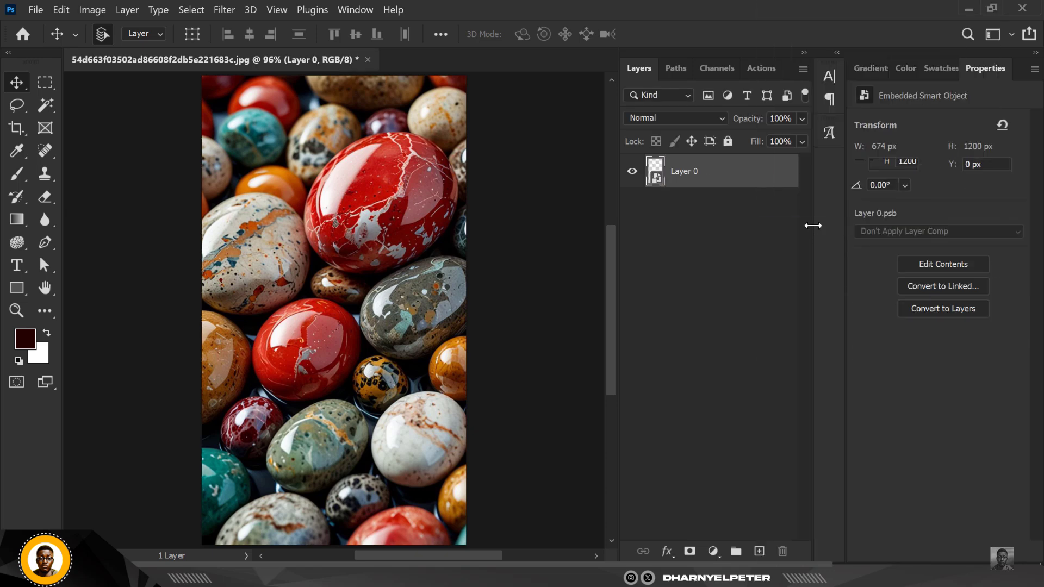
# Apply a smart Gaussian Blur with a radius of about 101.4 px to the pebbles photo.
pyautogui.click(224, 10)
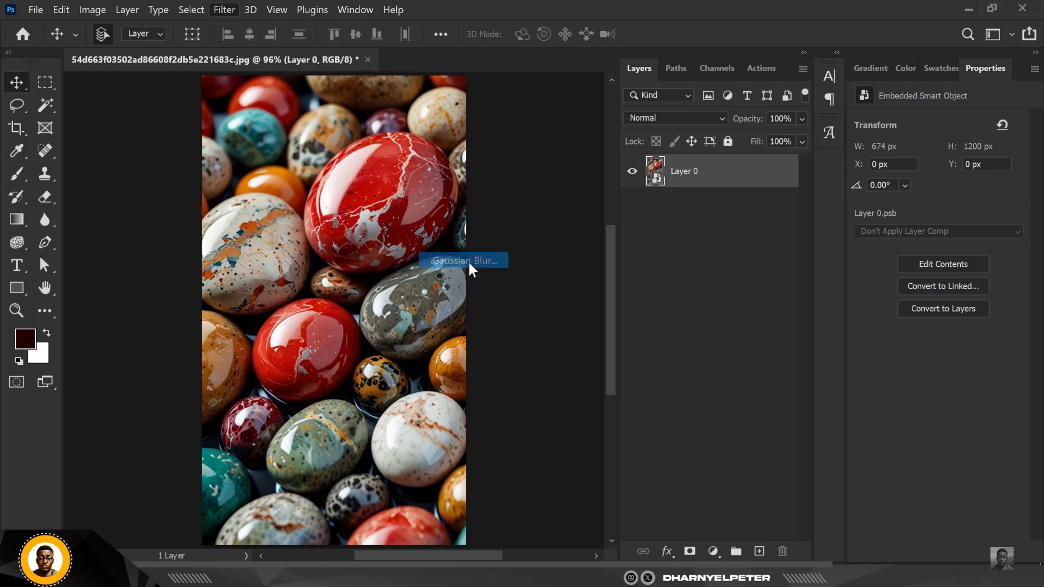
pyautogui.click(462, 260)
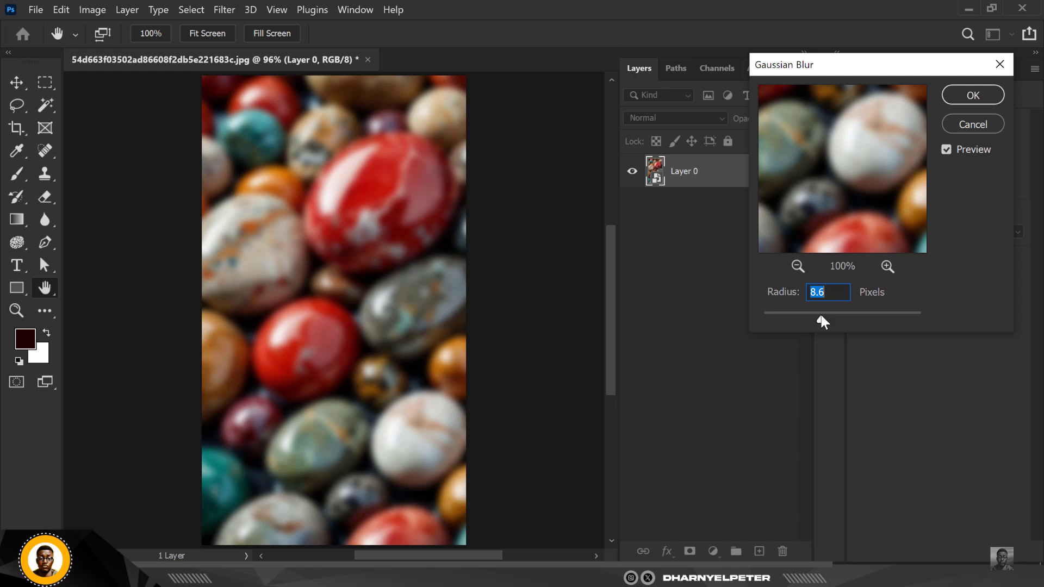
pyautogui.moveTo(822, 312); pyautogui.dragTo(866, 312)
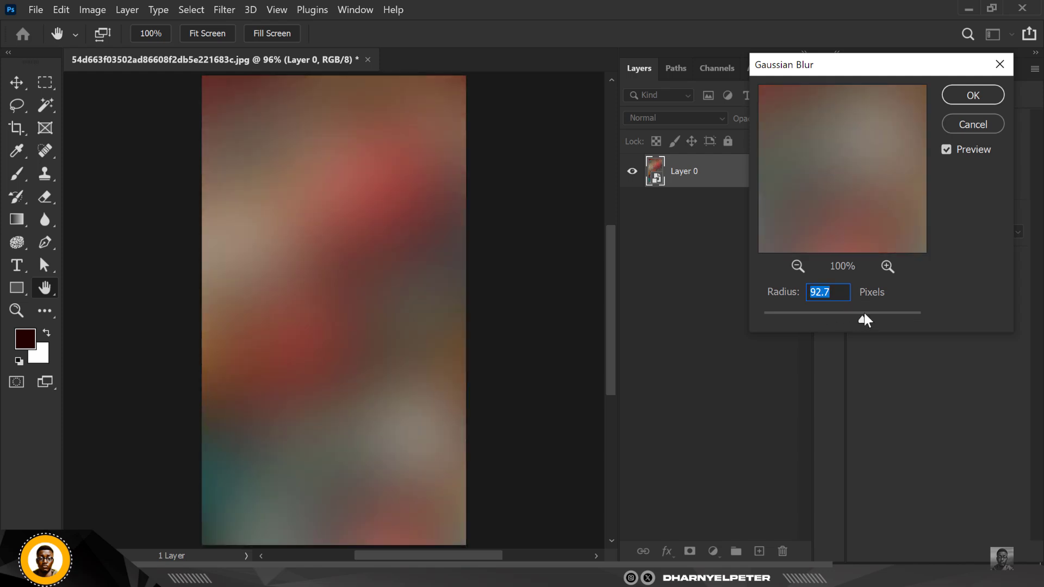
pyautogui.moveTo(866, 323)
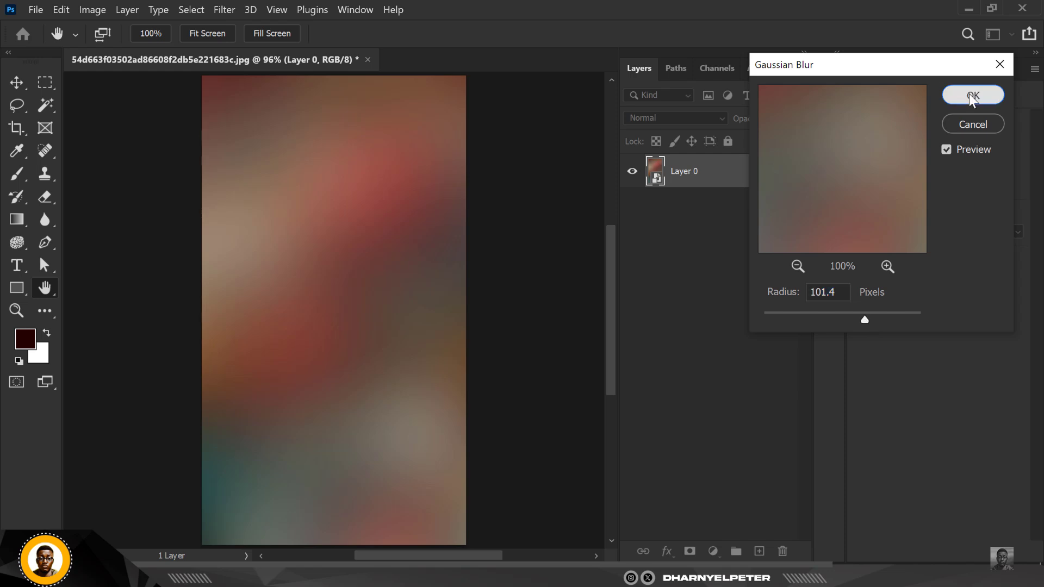
pyautogui.click(973, 95)
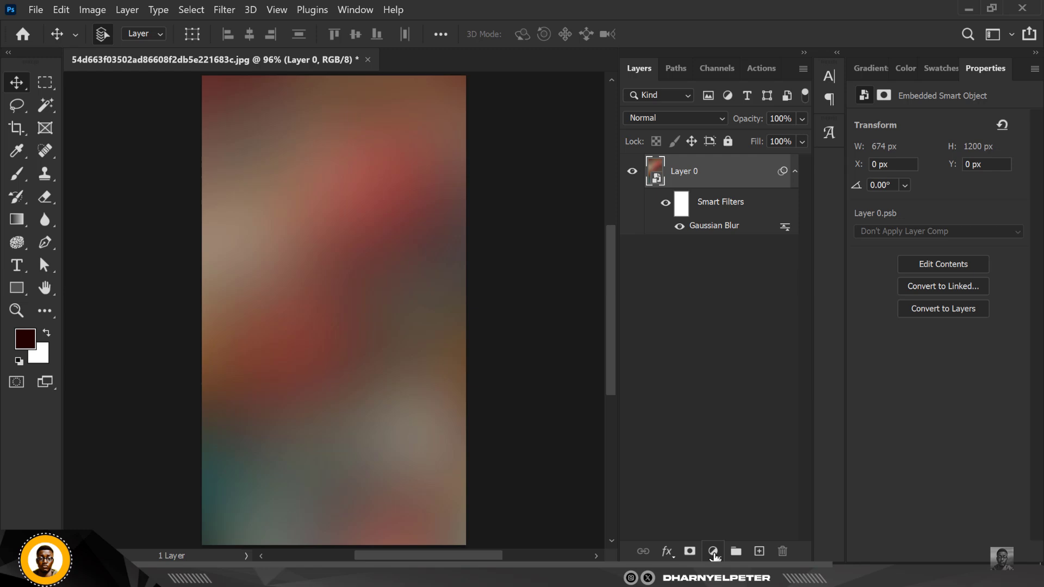
# Add a Gradient Map adjustment using a pink-purple preset from the Purples group.
pyautogui.click(712, 552)
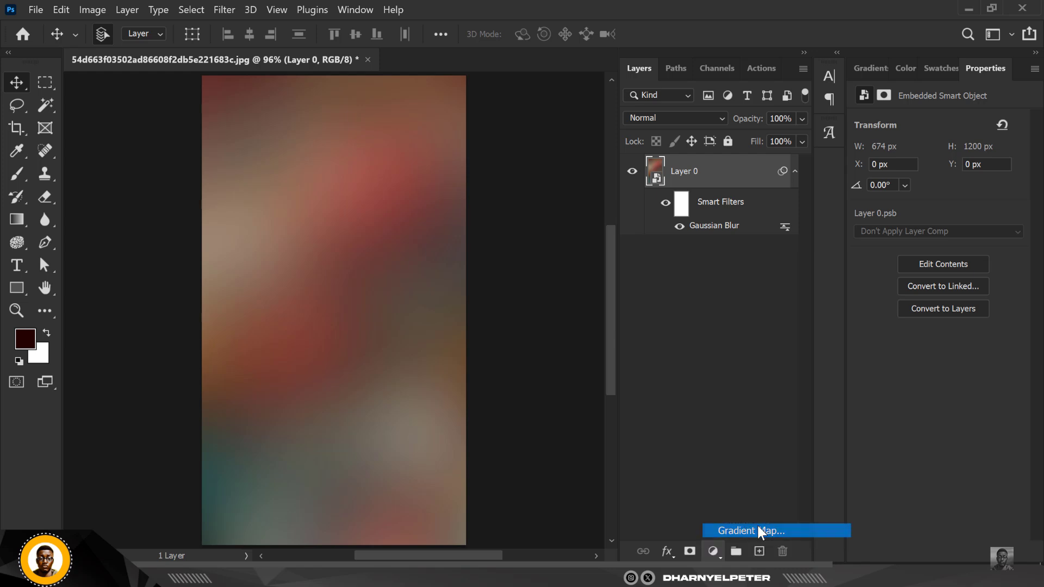
pyautogui.click(753, 531)
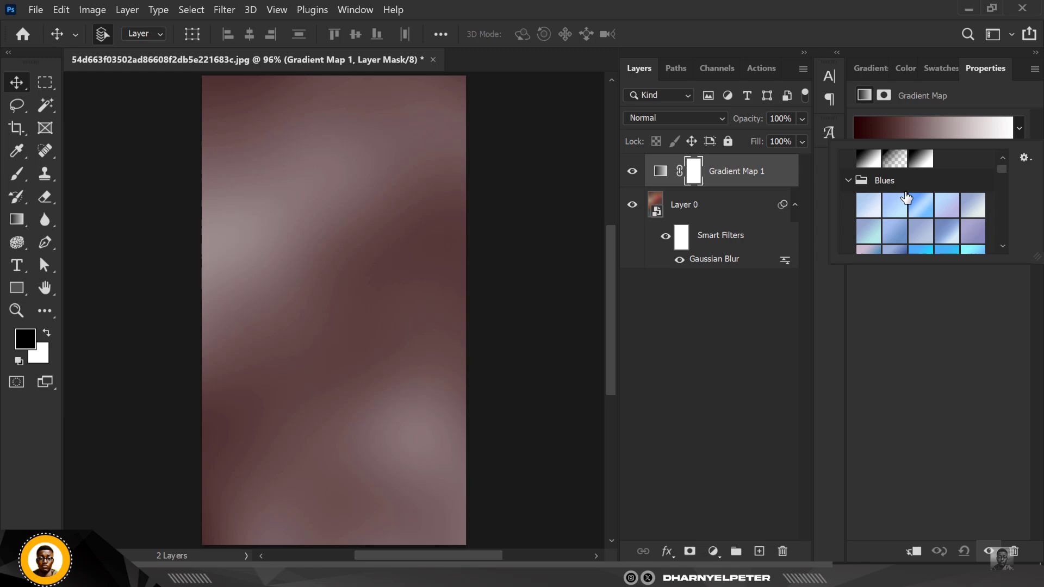
pyautogui.click(848, 180)
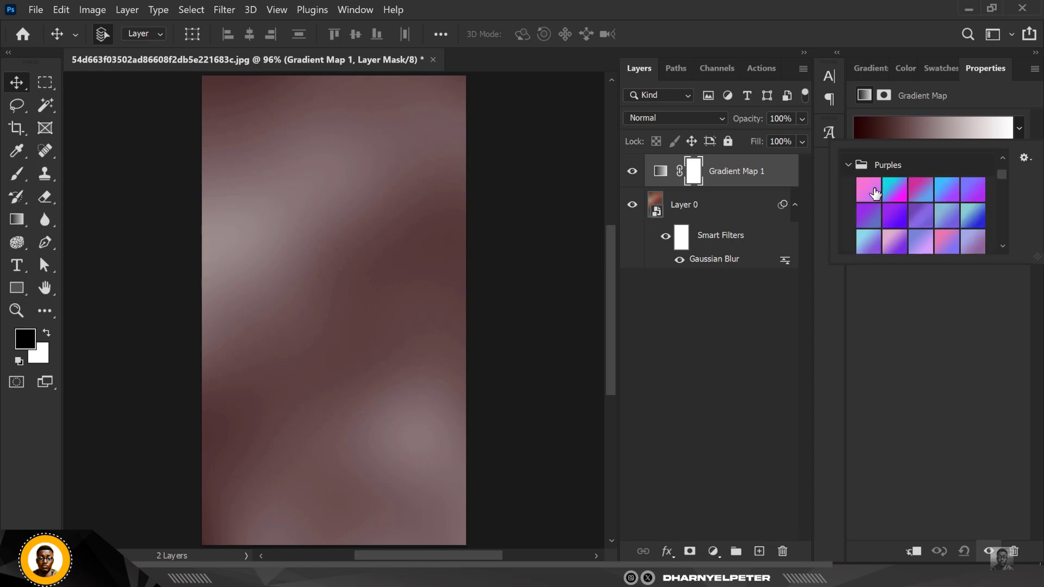
pyautogui.click(896, 227)
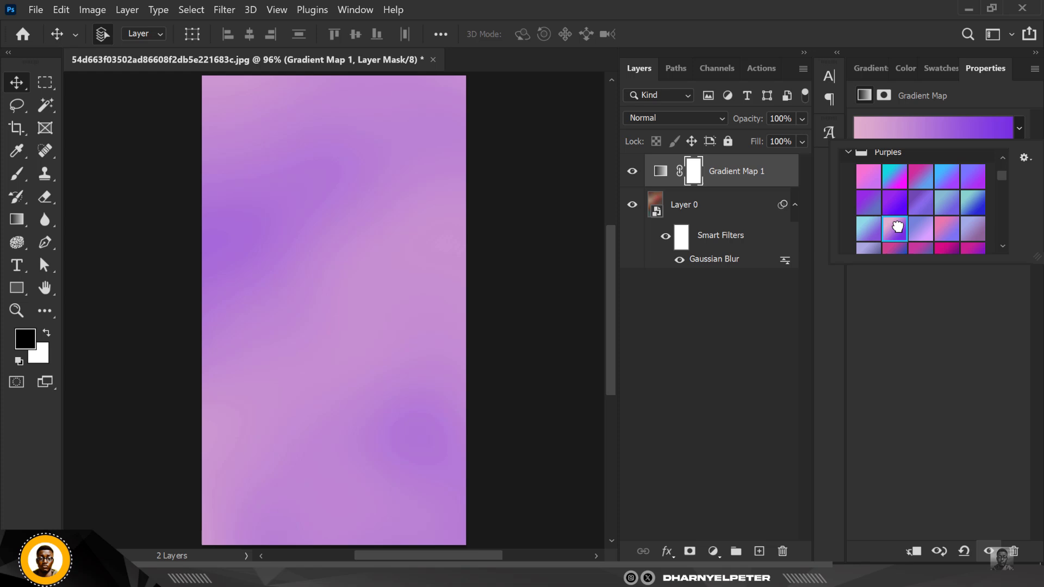
pyautogui.moveTo(899, 228)
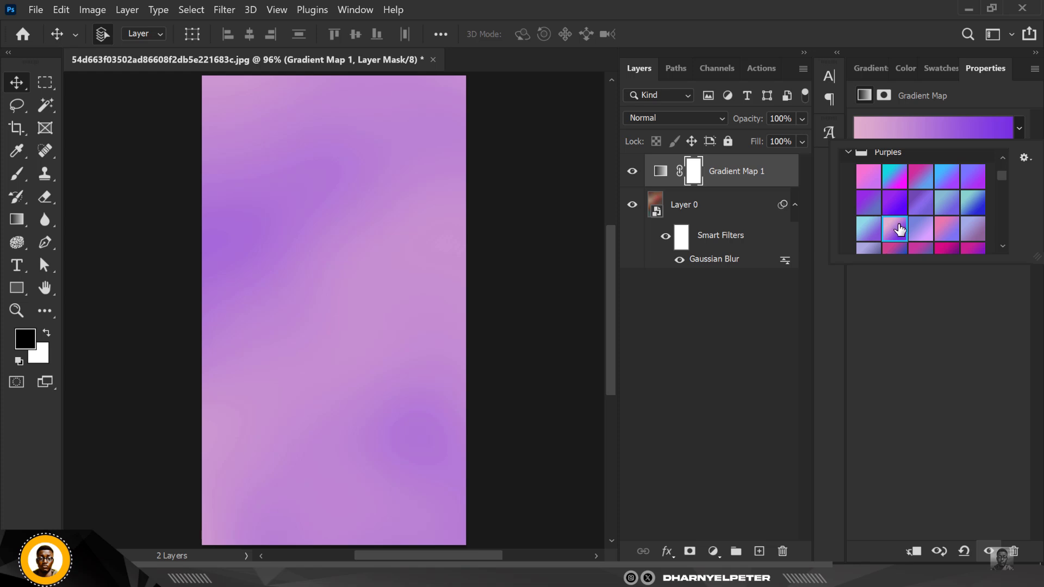
pyautogui.moveTo(782, 174)
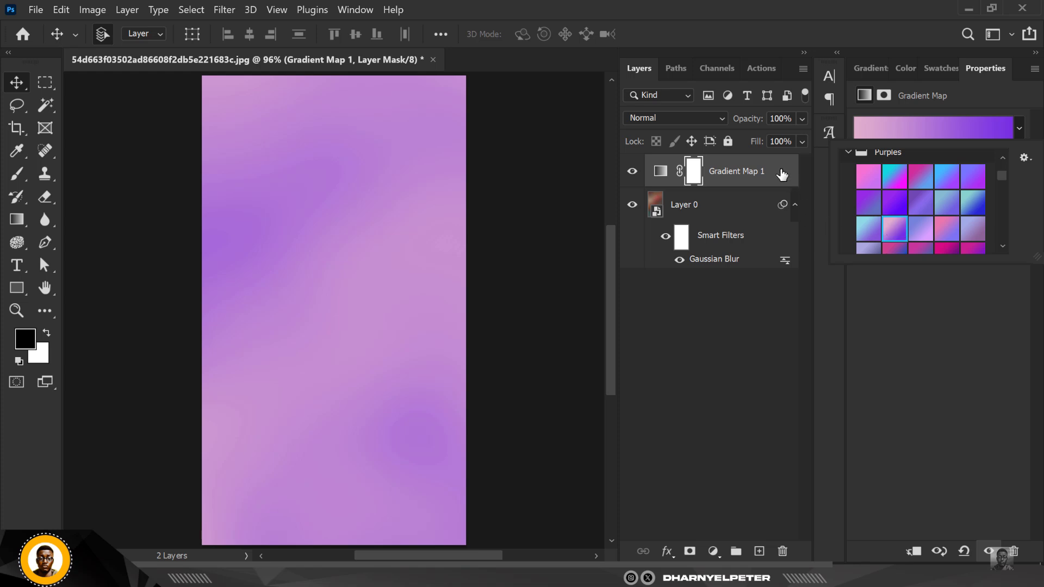
pyautogui.click(660, 171)
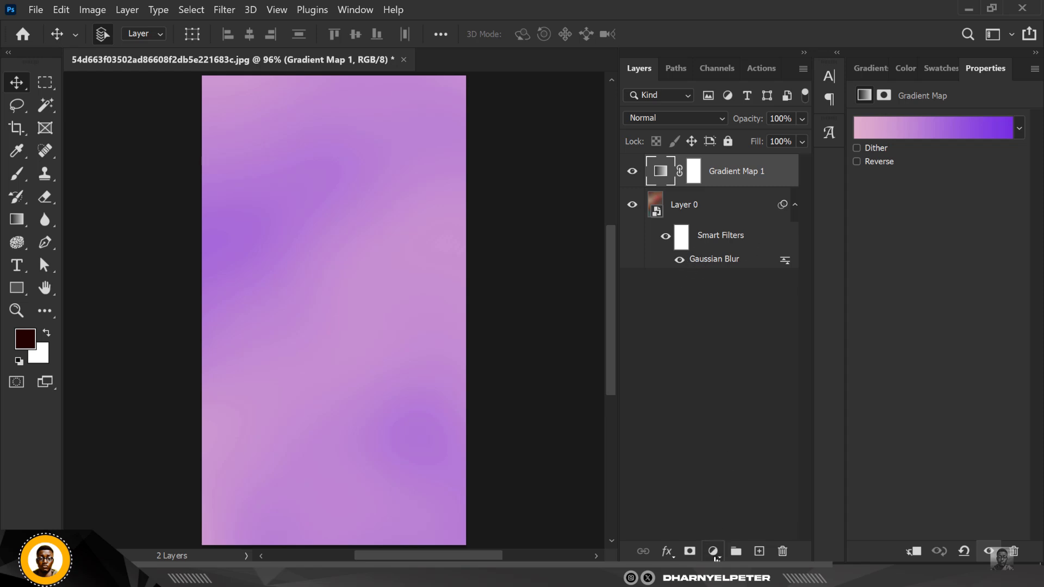
# Add a Curves adjustment and shape the RGB curve into a multi-point wave.
pyautogui.click(713, 551)
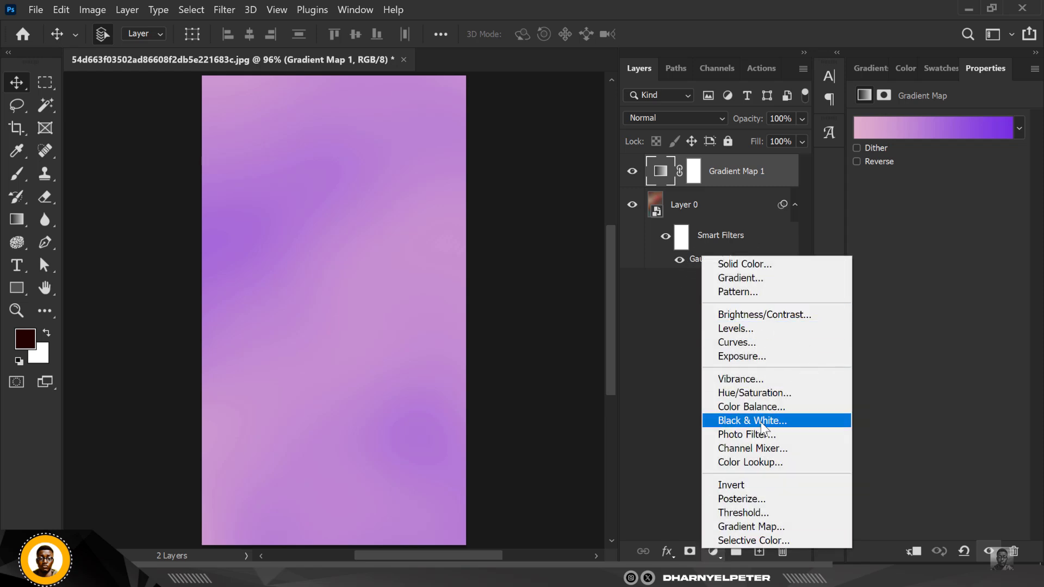
pyautogui.click(736, 343)
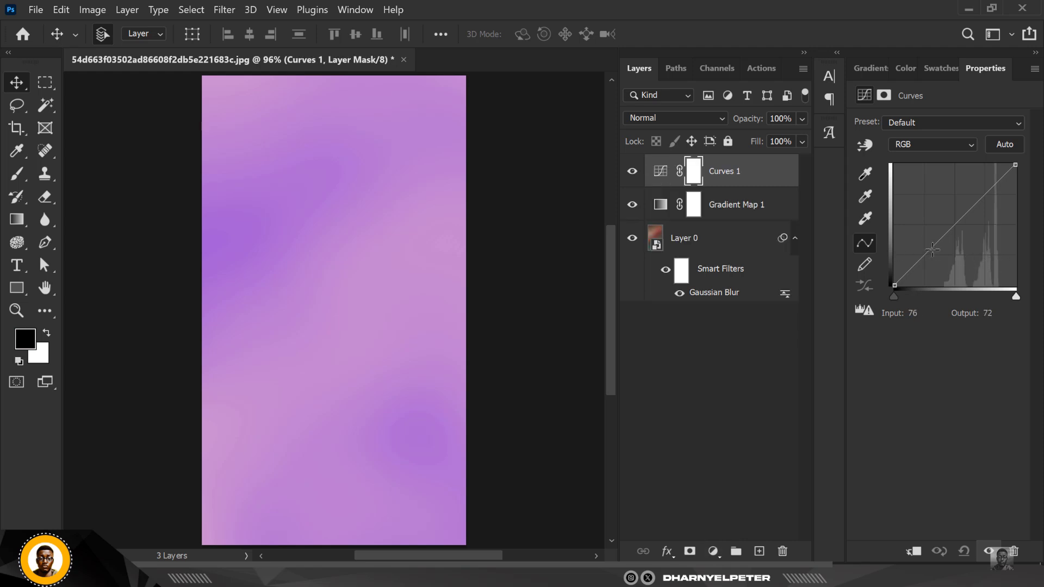
pyautogui.moveTo(933, 250); pyautogui.dragTo(941, 271)
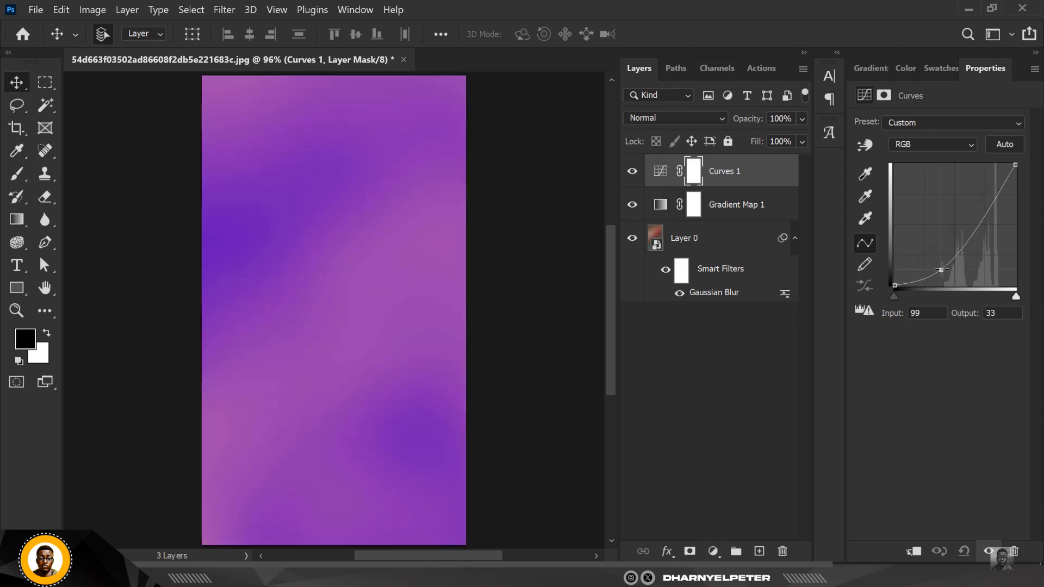
pyautogui.moveTo(940, 271); pyautogui.dragTo(958, 251)
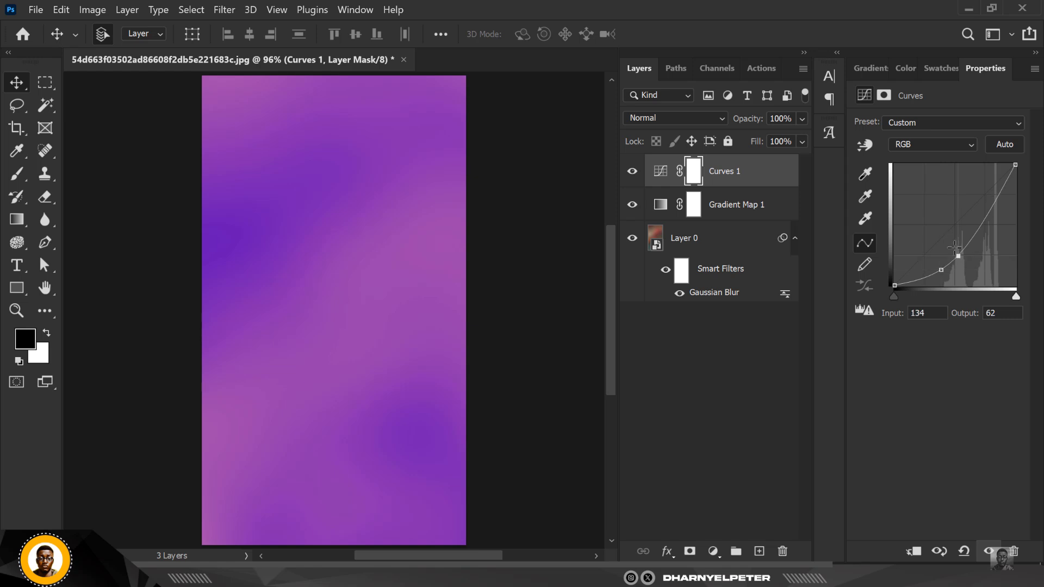
pyautogui.moveTo(956, 251); pyautogui.dragTo(967, 207)
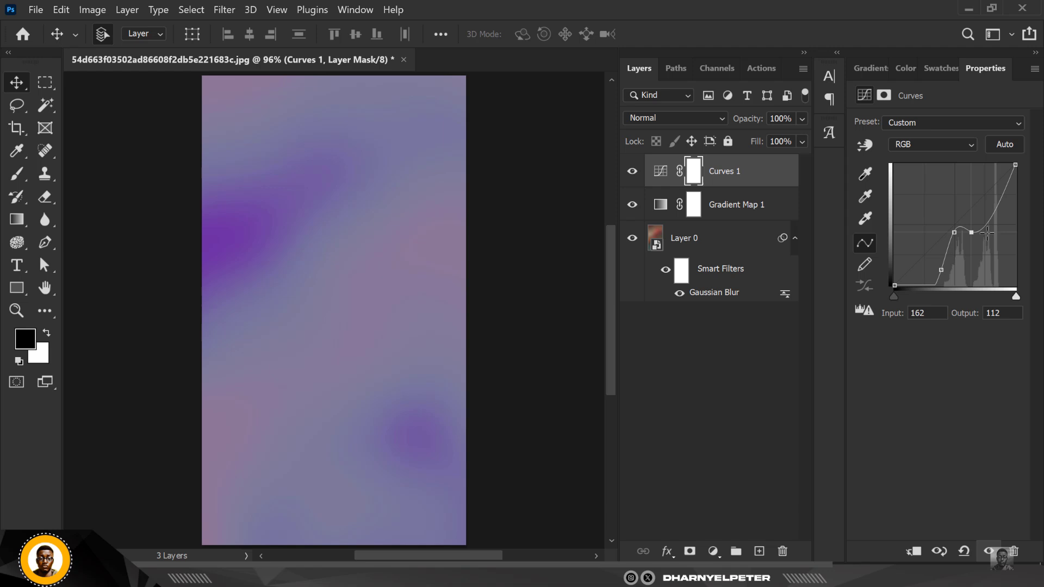
pyautogui.moveTo(972, 232); pyautogui.dragTo(972, 271)
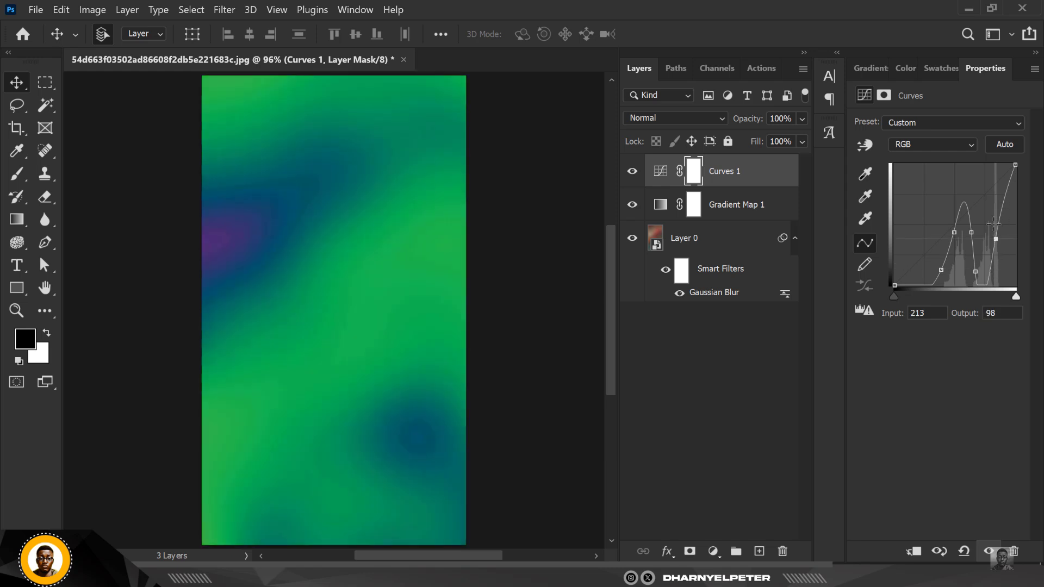
pyautogui.moveTo(995, 225); pyautogui.dragTo(1002, 195)
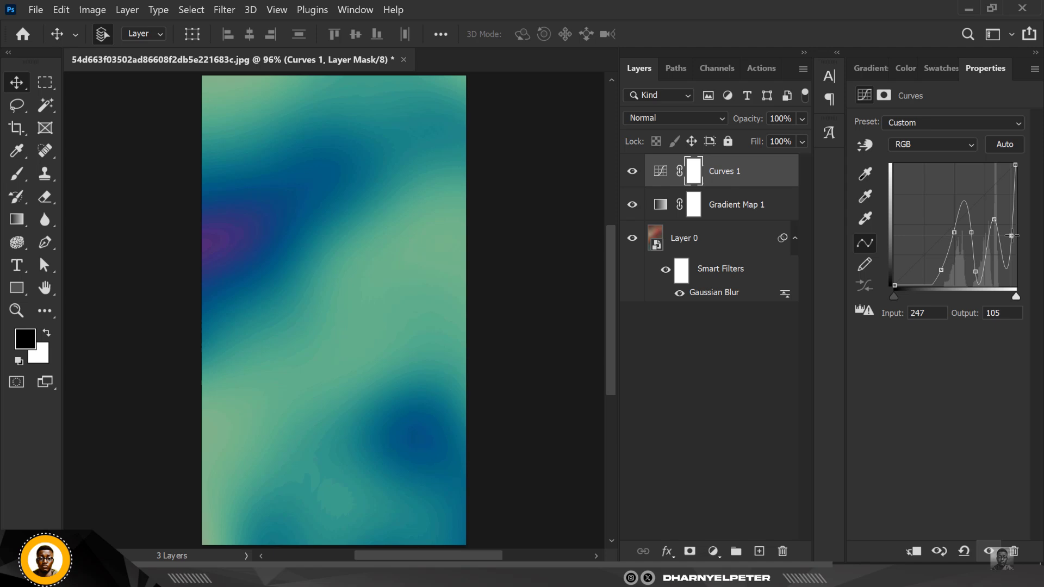
pyautogui.moveTo(1009, 235); pyautogui.dragTo(978, 269)
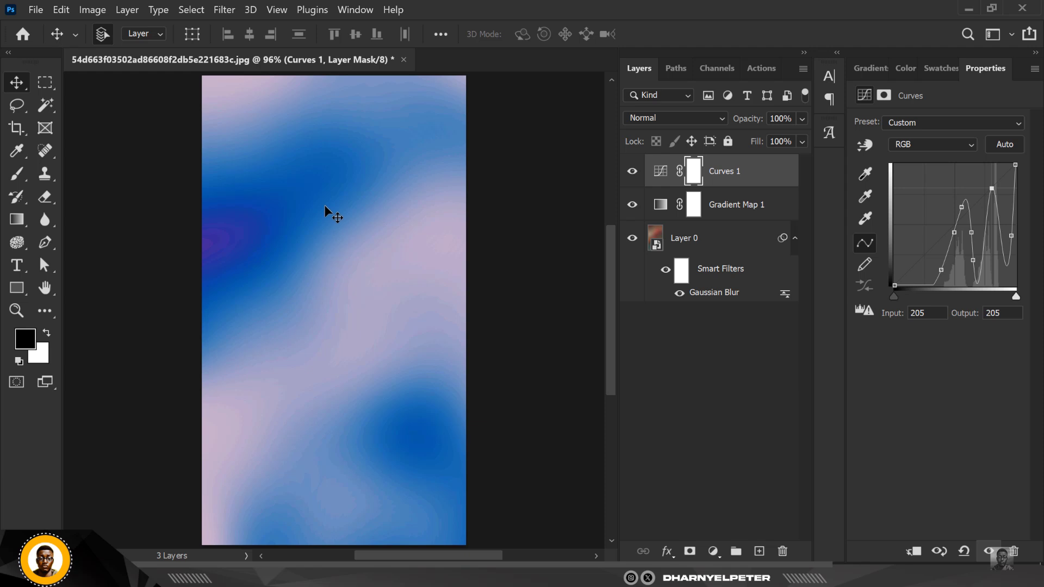
pyautogui.moveTo(227, 306)
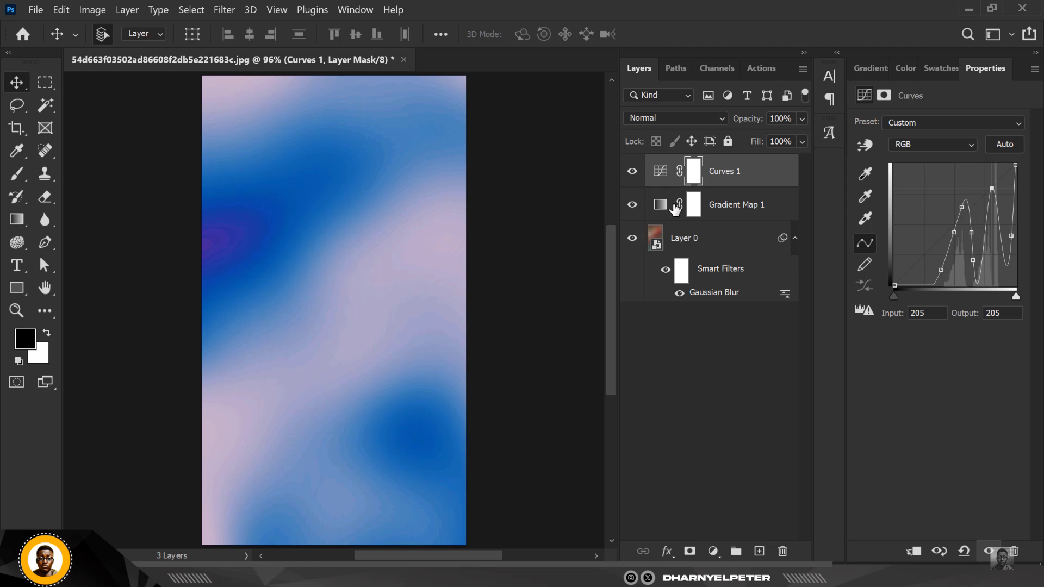
# Switch Gradient Map 1 to the cyan-to-blue preset.
pyautogui.click(737, 205)
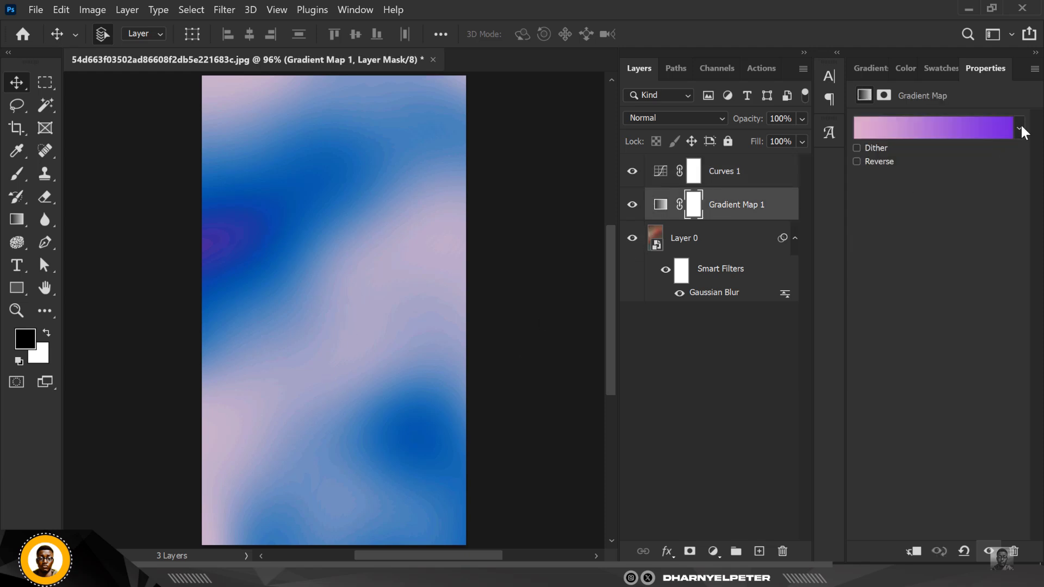
pyautogui.click(1019, 128)
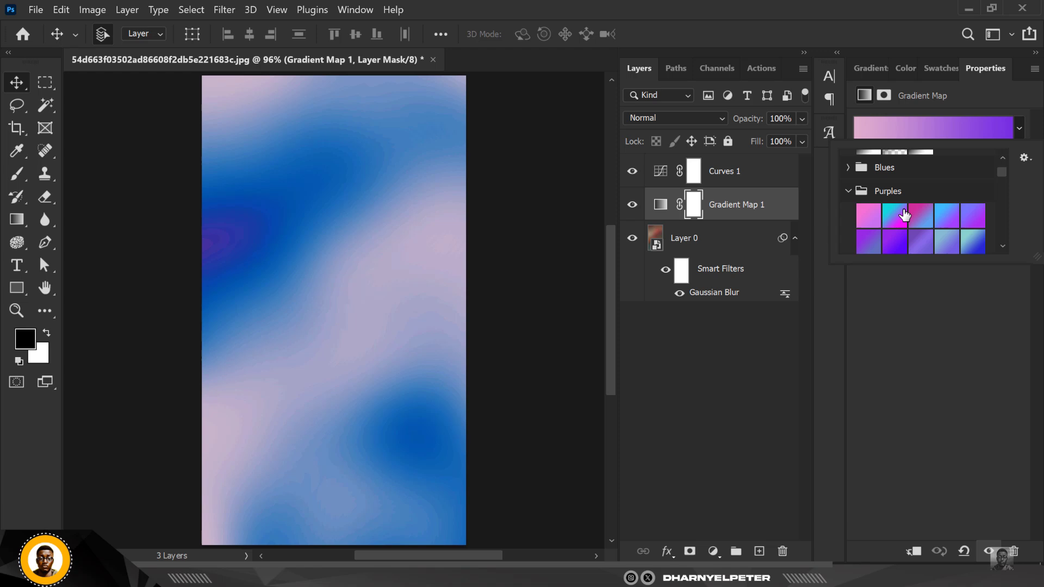
pyautogui.click(894, 214)
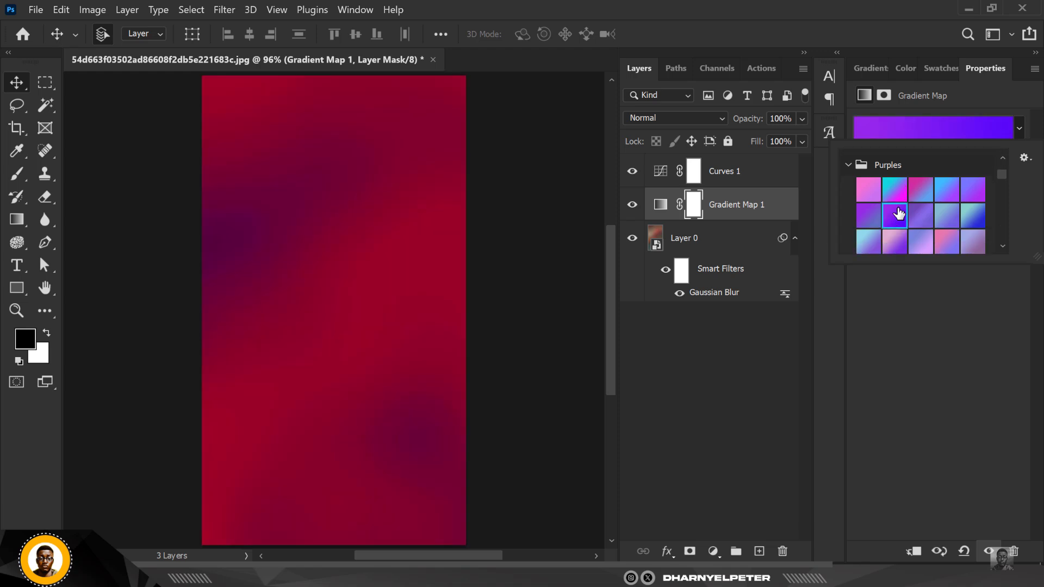
pyautogui.click(921, 188)
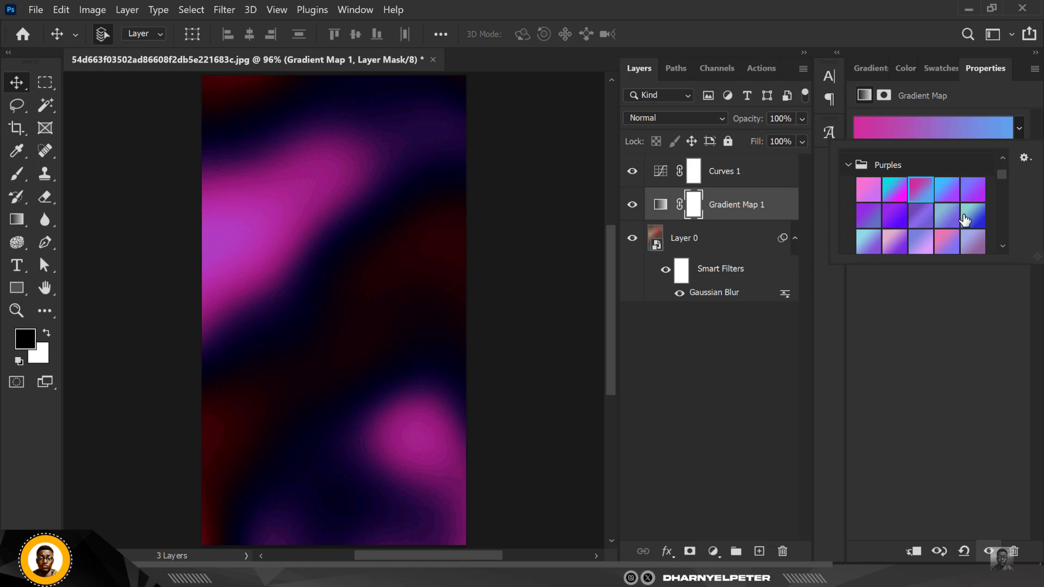
pyautogui.click(969, 217)
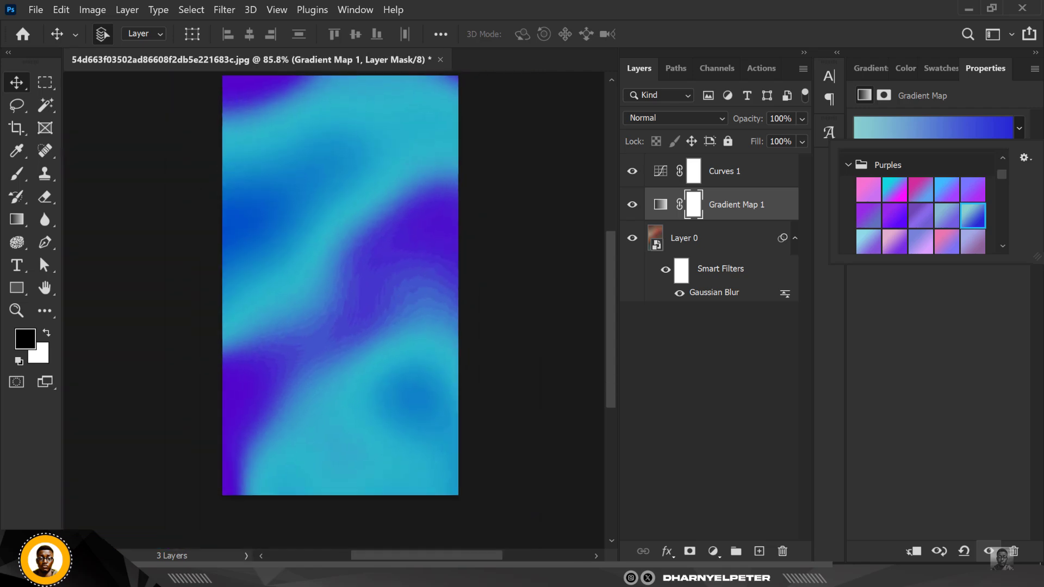
pyautogui.click(92, 9)
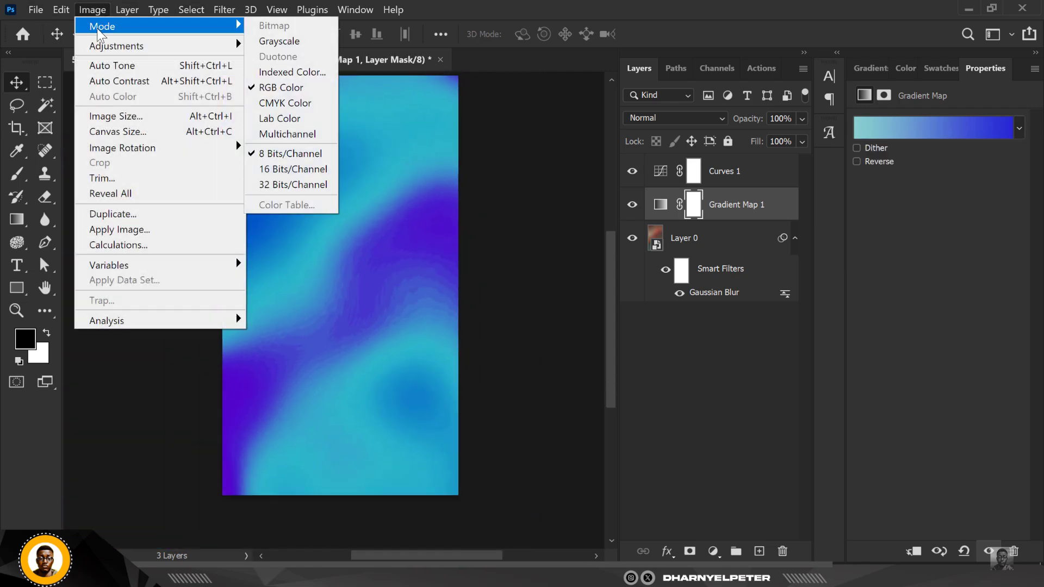
pyautogui.moveTo(290, 153)
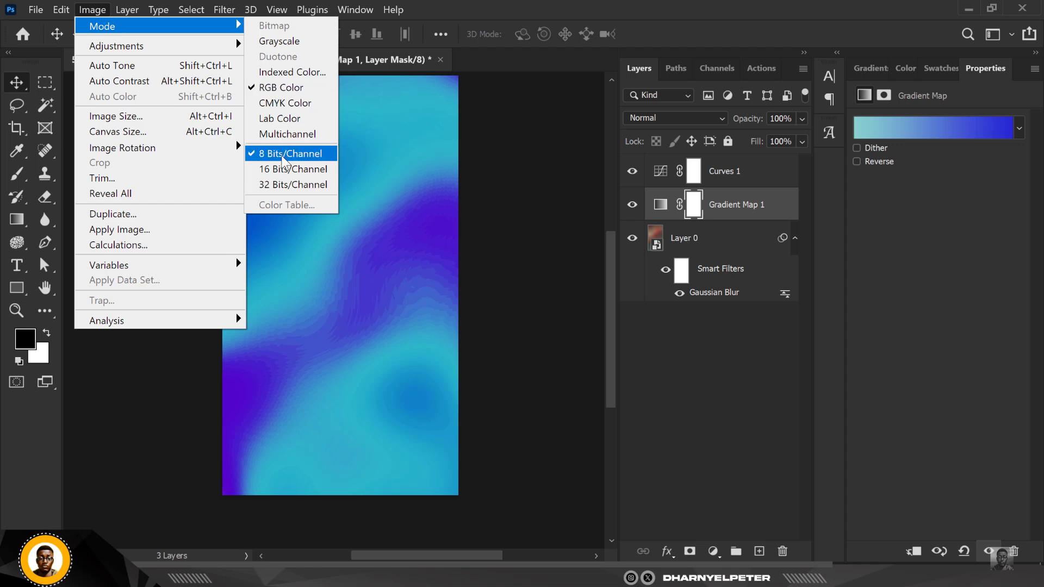
# Set the image mode to 16 Bits/Channel, accepting the smart filters warning.
pyautogui.click(291, 168)
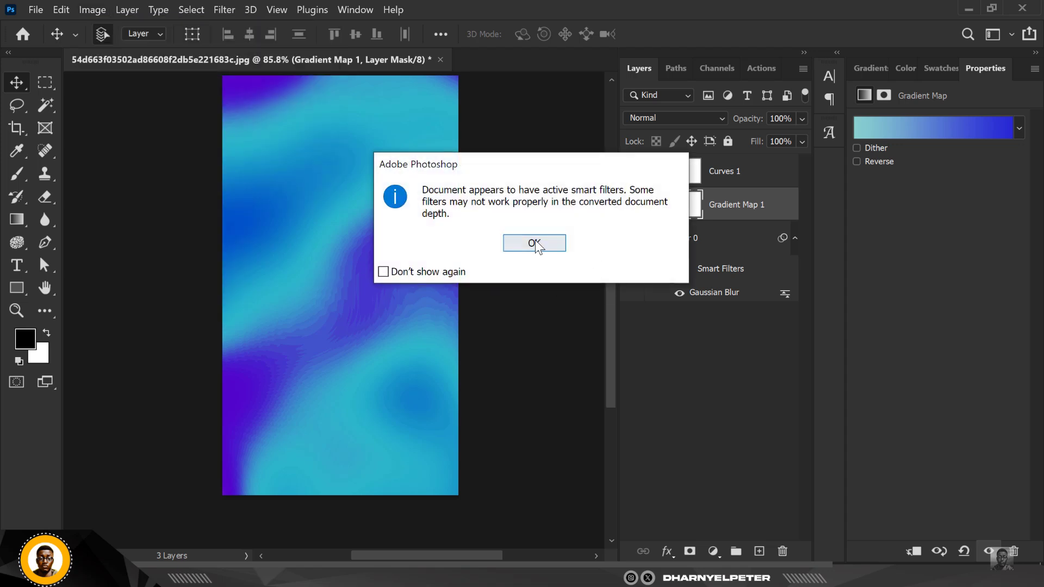
pyautogui.click(533, 243)
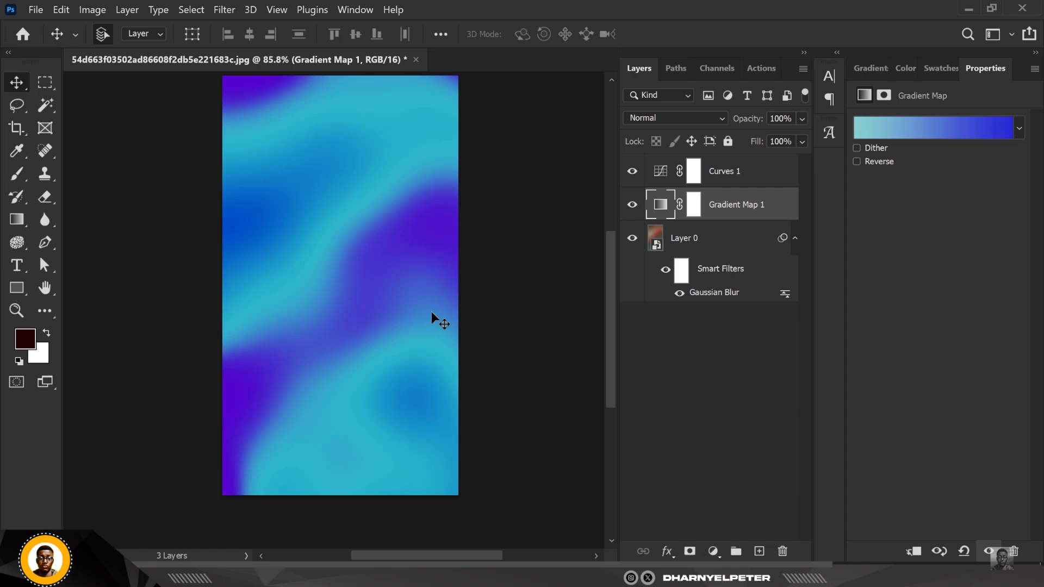
pyautogui.moveTo(403, 297)
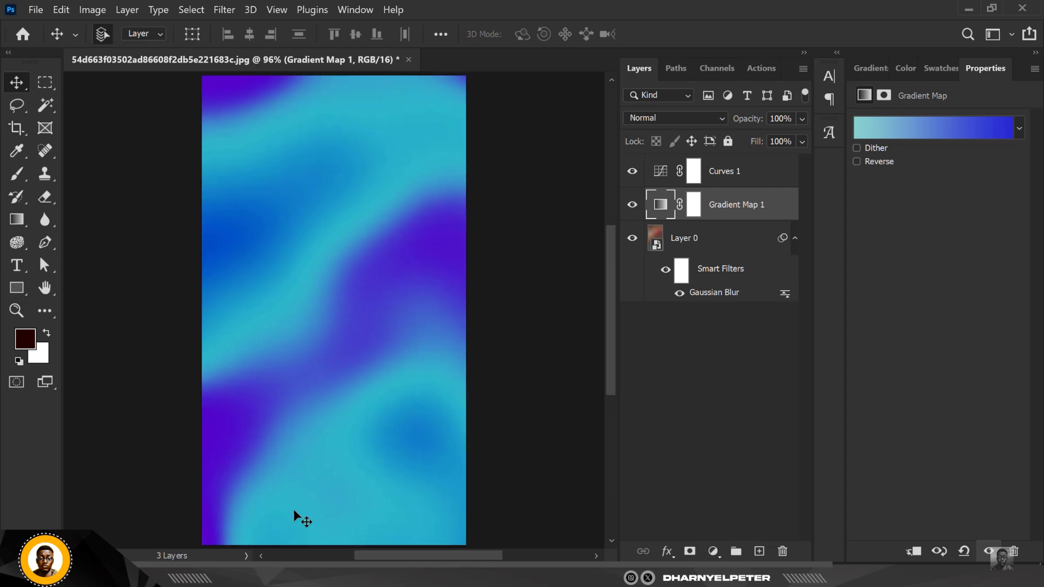
pyautogui.click(723, 171)
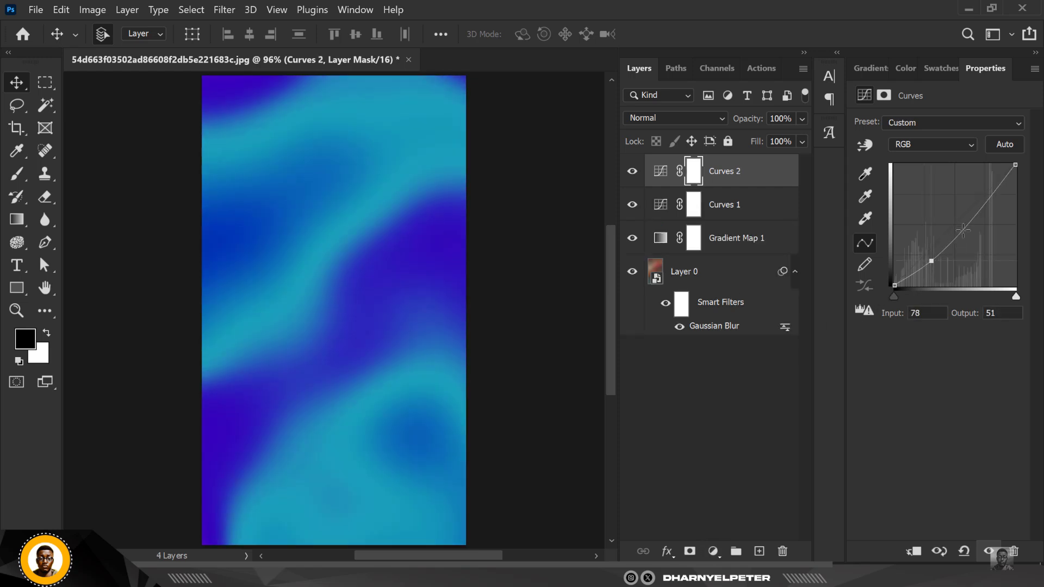
# Drag the second Curves layer's points into a steep S-curve for bright cyan and deep blue.
pyautogui.moveTo(933, 261); pyautogui.dragTo(961, 214)
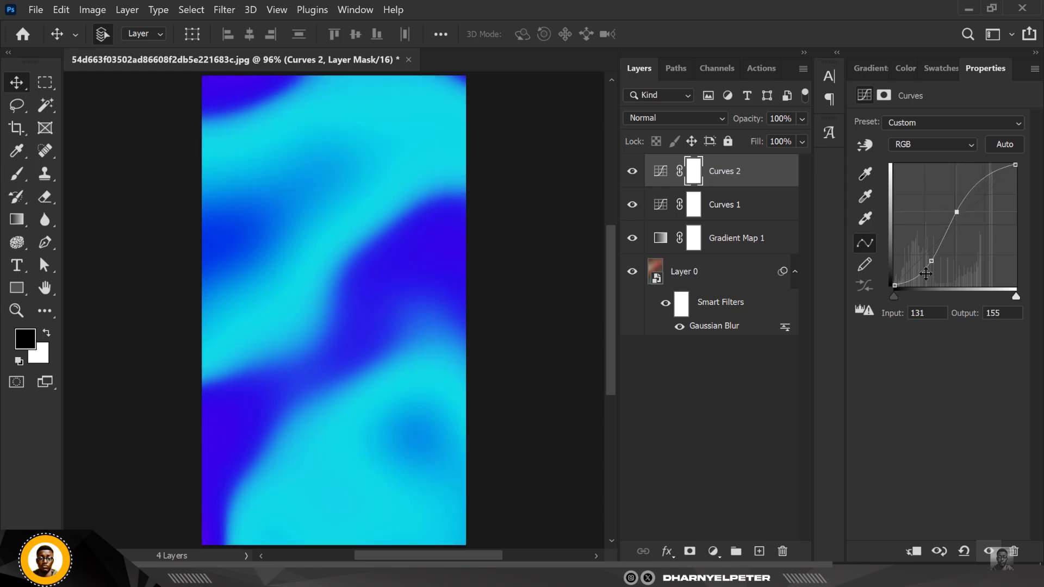
pyautogui.moveTo(934, 261); pyautogui.dragTo(937, 261)
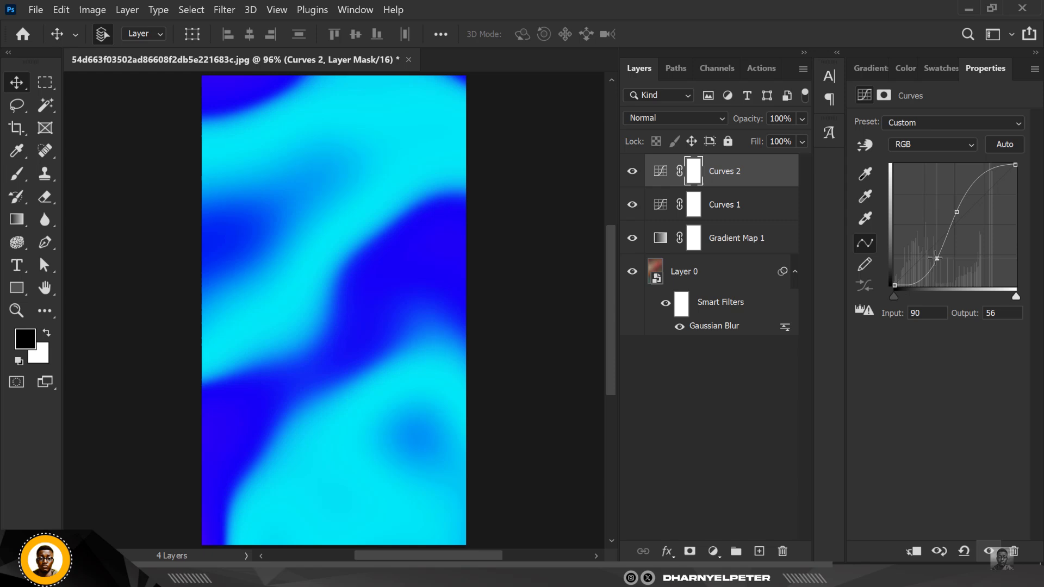
pyautogui.moveTo(937, 258); pyautogui.dragTo(931, 255)
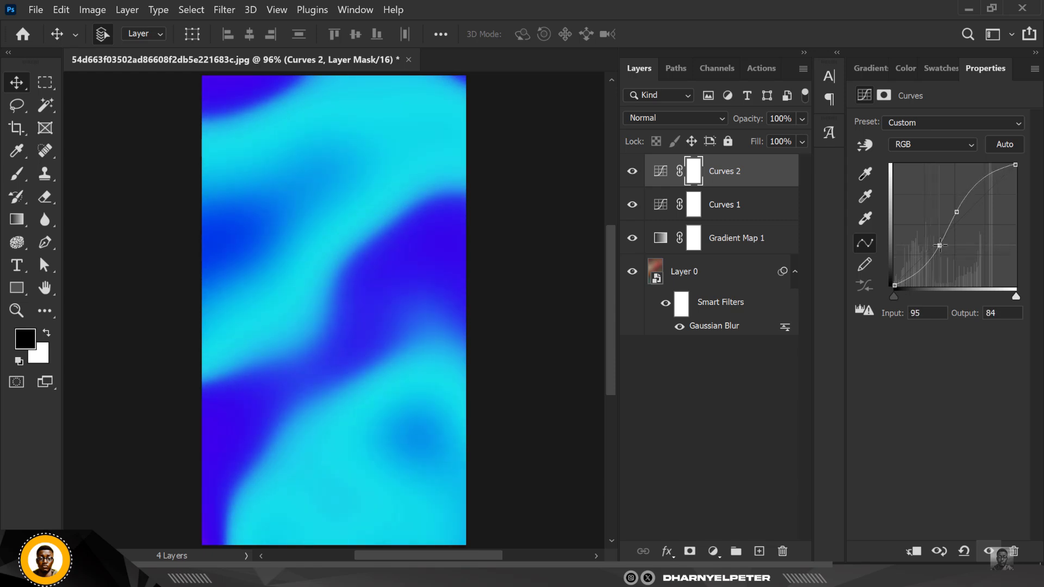
pyautogui.moveTo(941, 245); pyautogui.dragTo(955, 237)
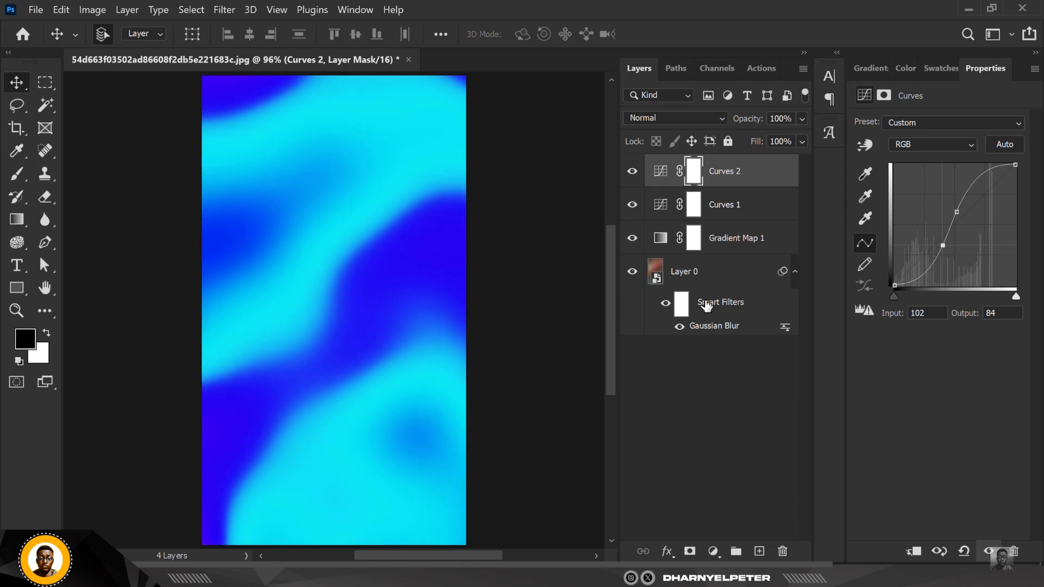
# Add smart Gaussian, monochromatic noise of about 1.53% to Layer 0.
pyautogui.click(685, 271)
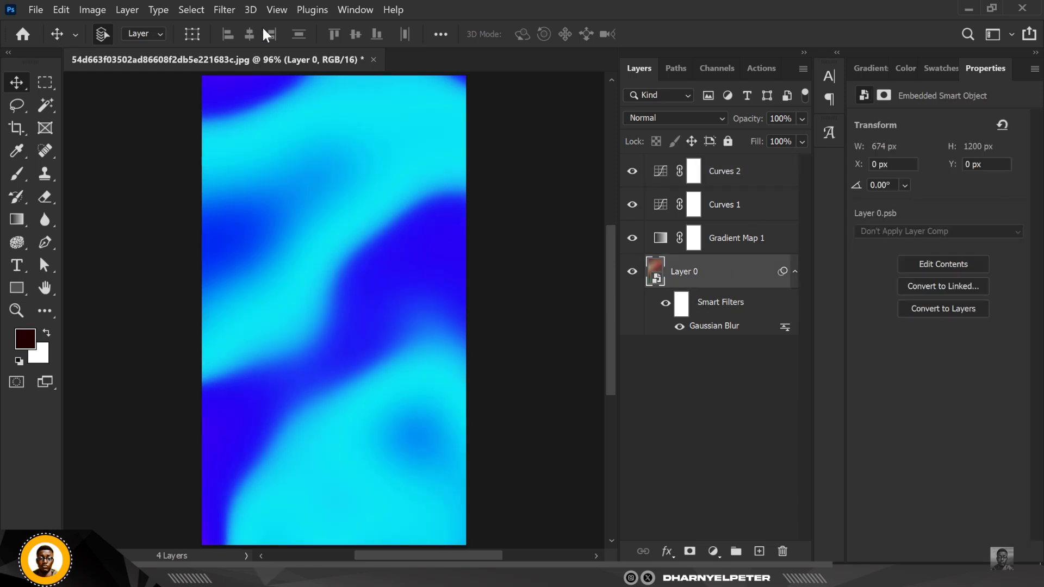
pyautogui.click(223, 9)
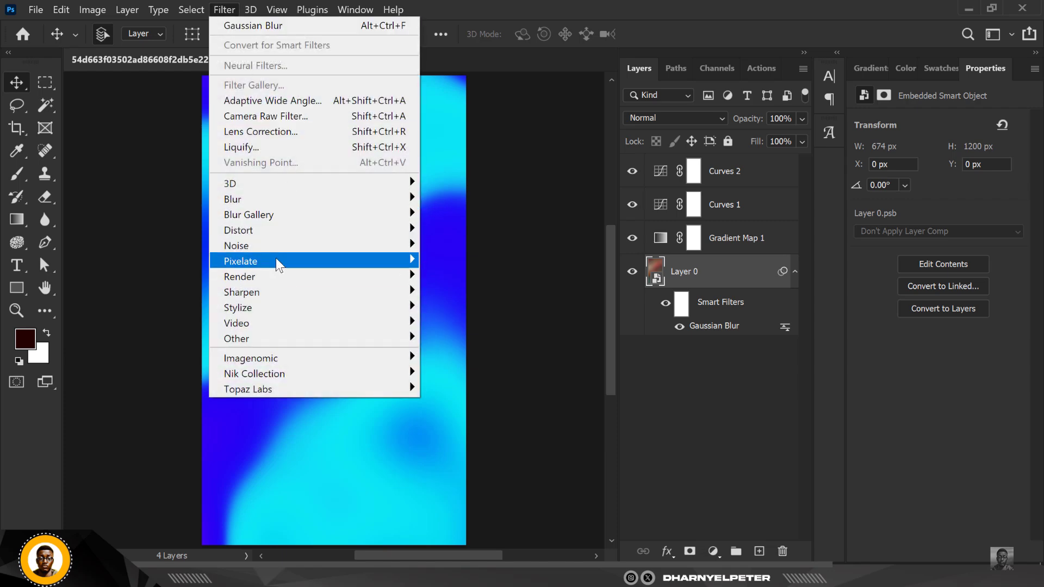
pyautogui.click(235, 245)
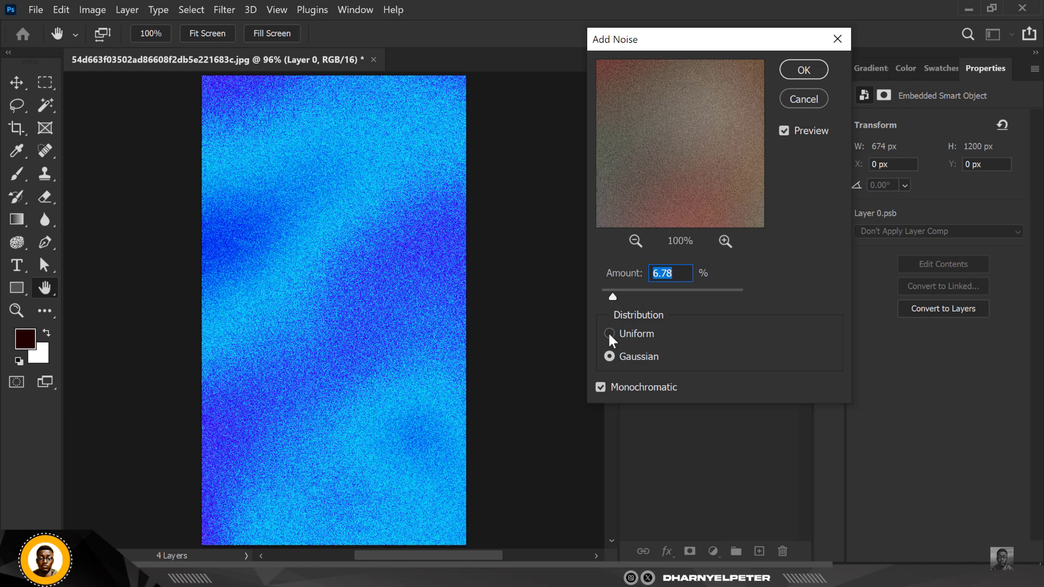
pyautogui.click(608, 333)
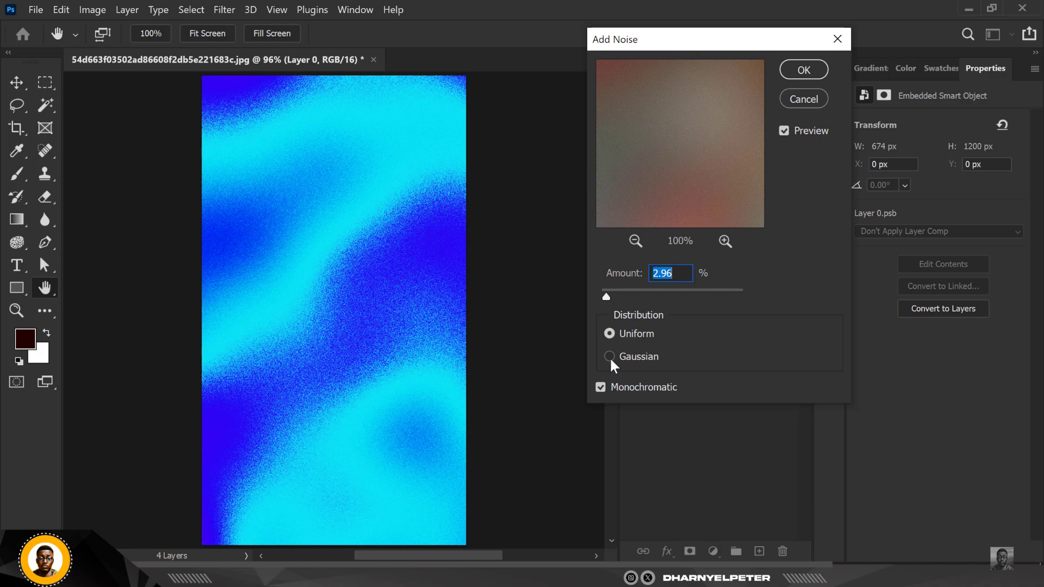
pyautogui.click(609, 357)
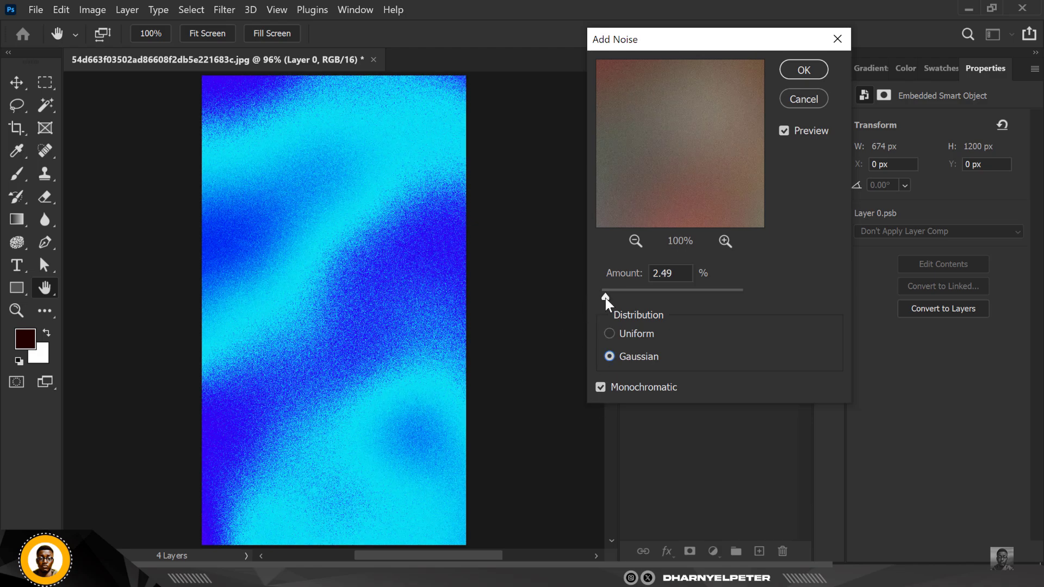
pyautogui.moveTo(606, 296); pyautogui.dragTo(603, 296)
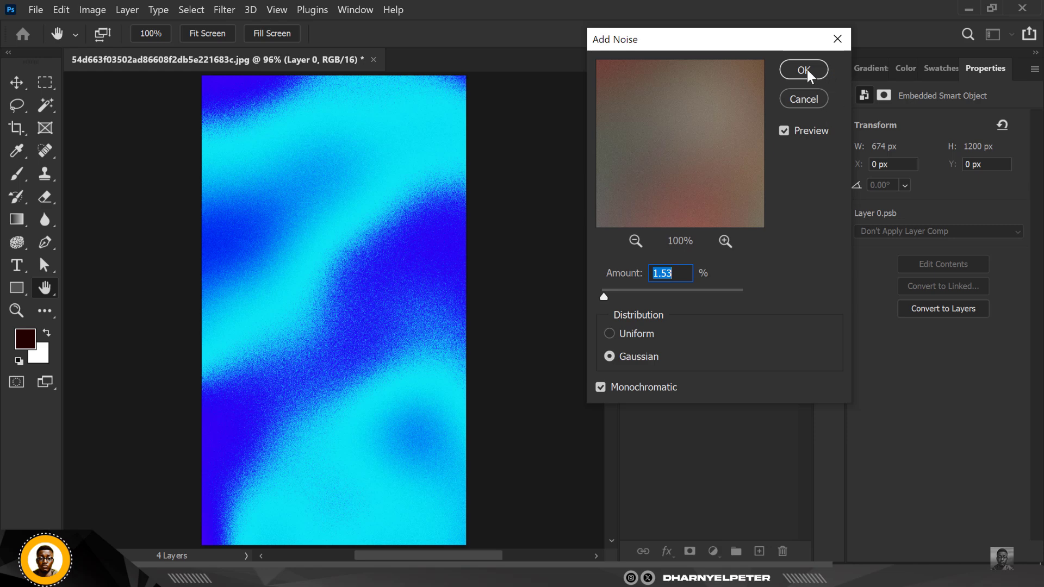
pyautogui.click(804, 69)
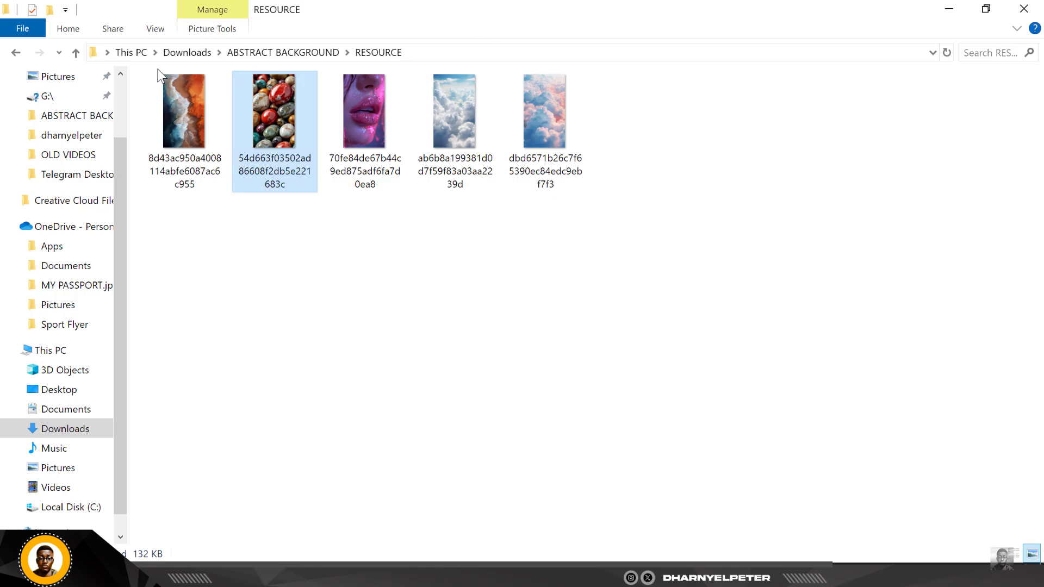
pyautogui.moveTo(300, 56)
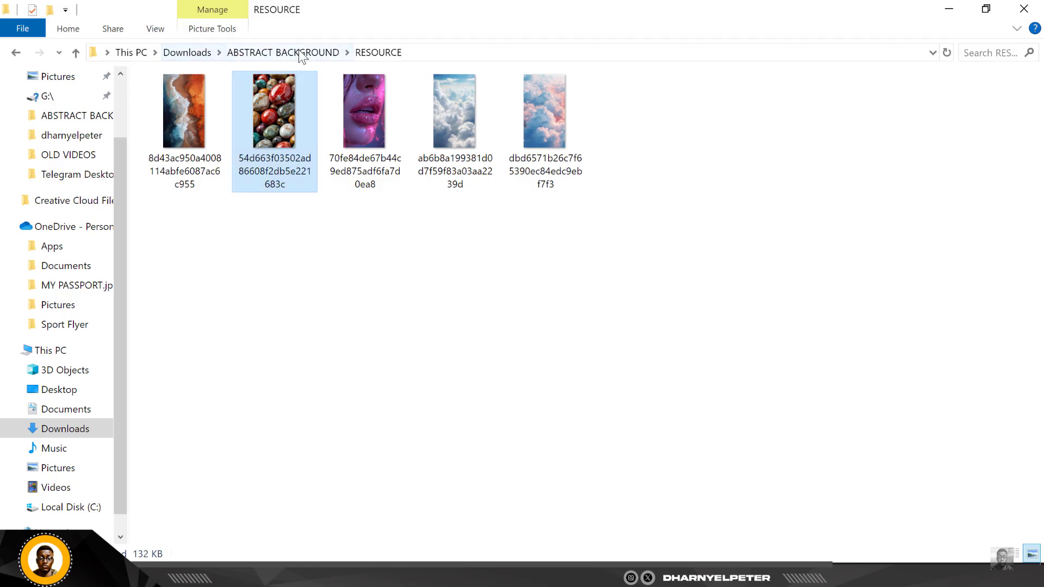
# Go to the ABSTRACT BACKGROUND folder via the address bar breadcrumb.
pyautogui.click(283, 52)
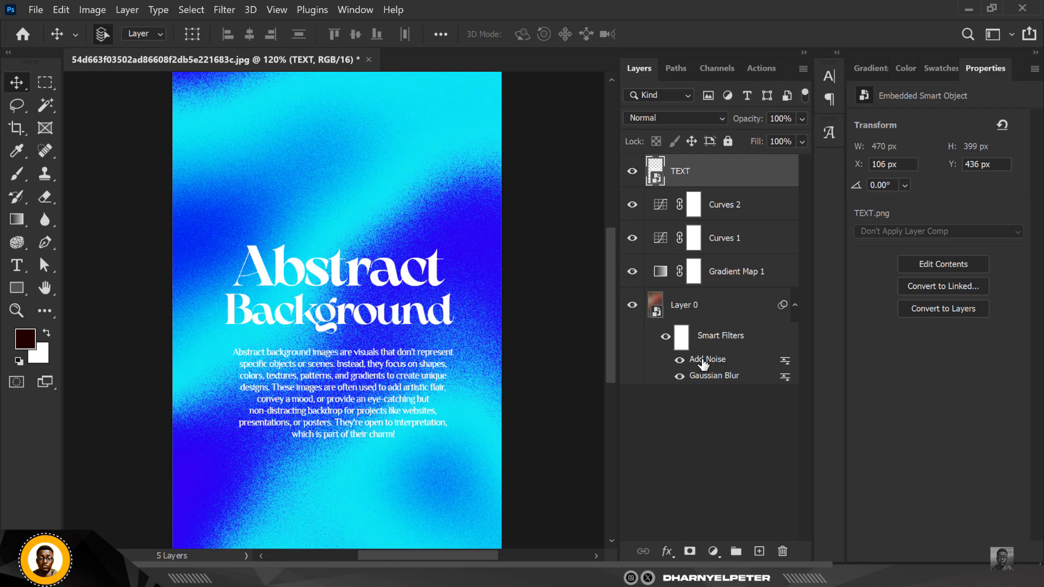
# Reopen the Add Noise smart filter and lower its amount to 0.58%.
pyautogui.doubleClick(706, 360)
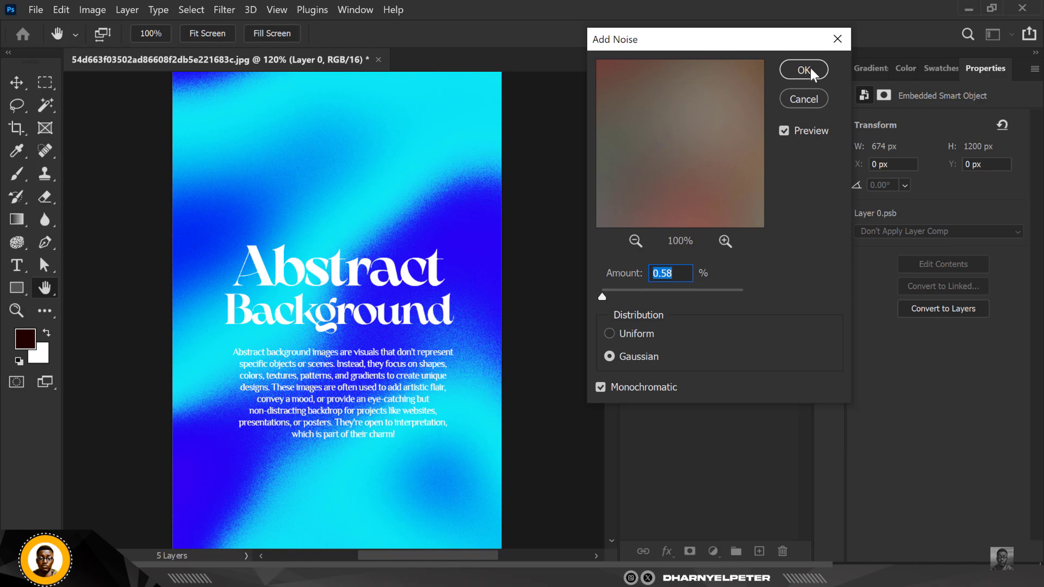
pyautogui.click(804, 70)
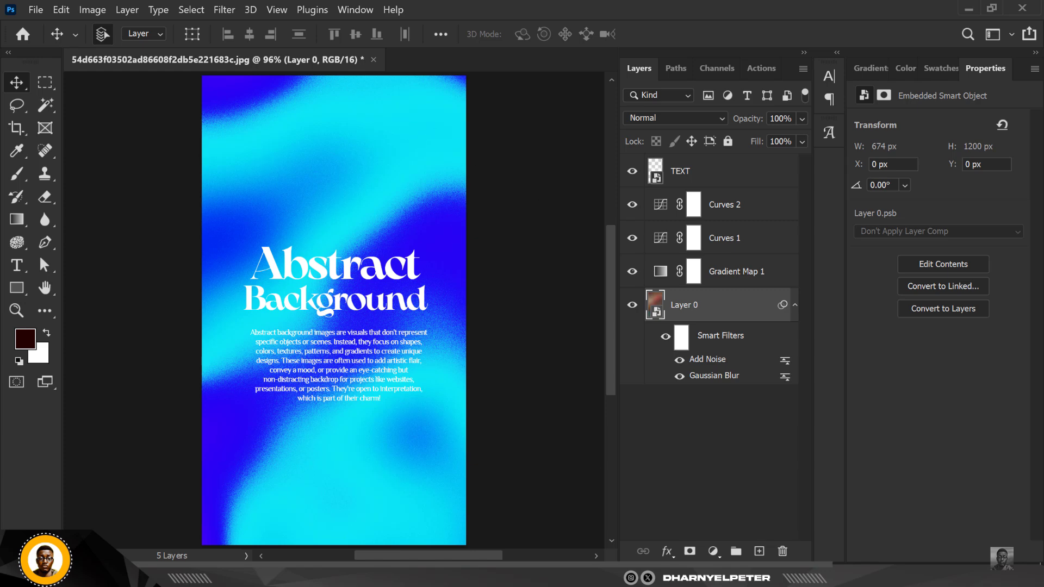
pyautogui.moveTo(703, 336)
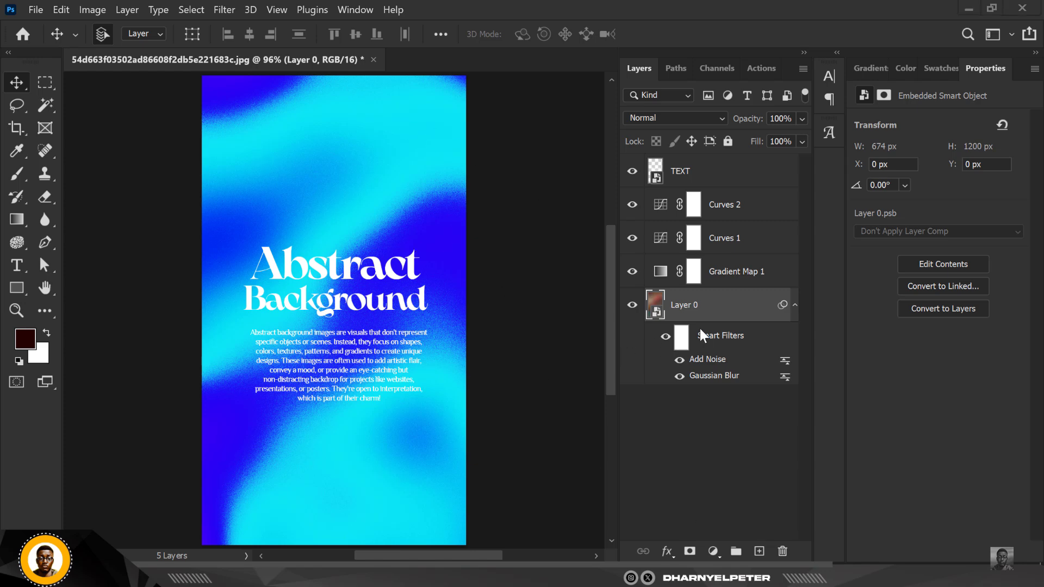